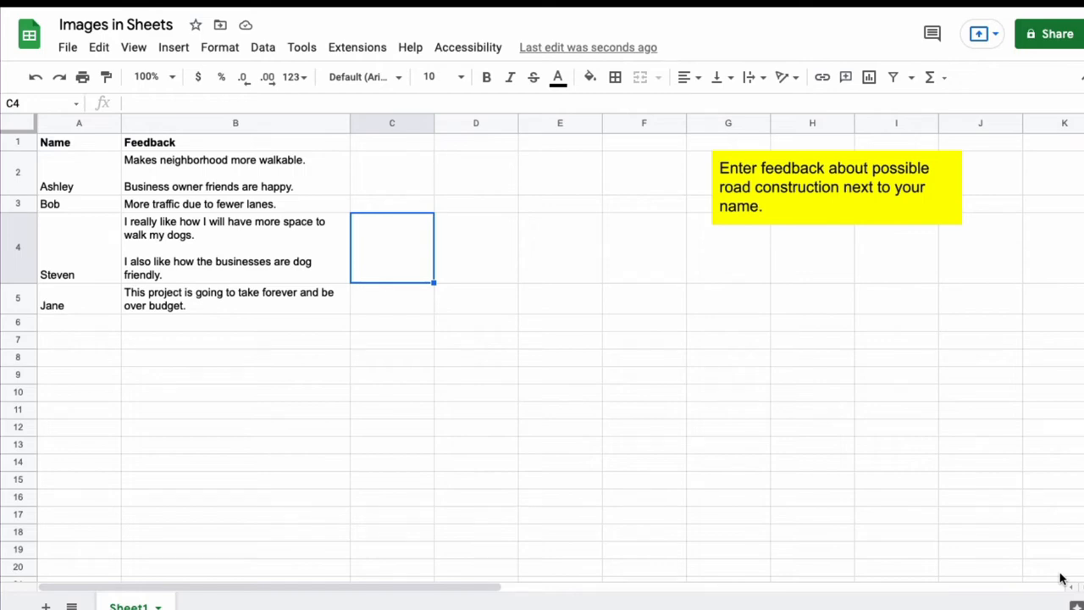
mouse_move(1047, 580)
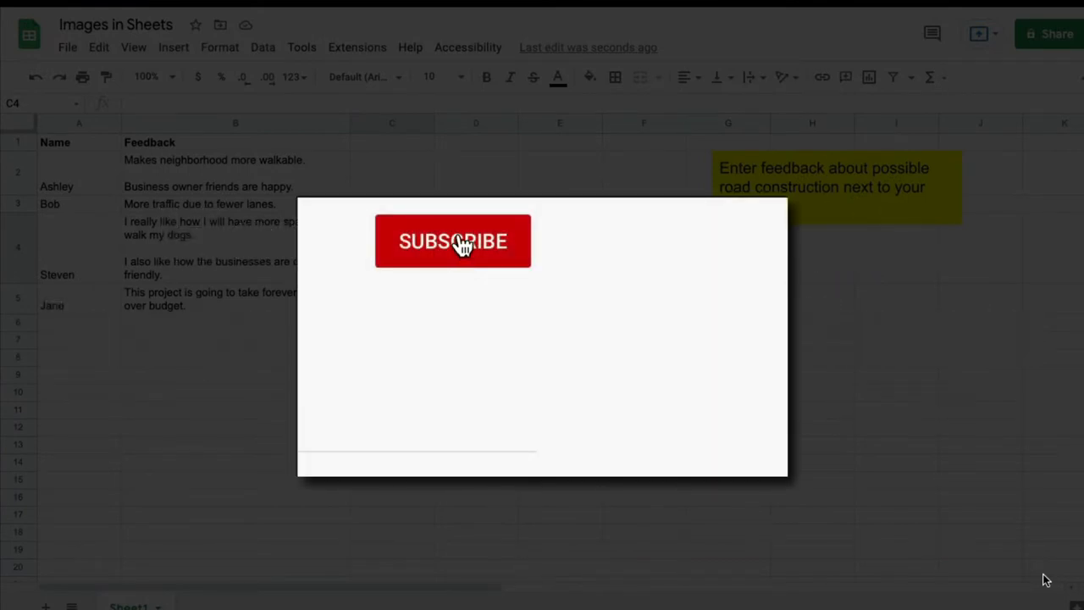
Show the Insert menu's Image choices for the feedback sheet
click(452, 240)
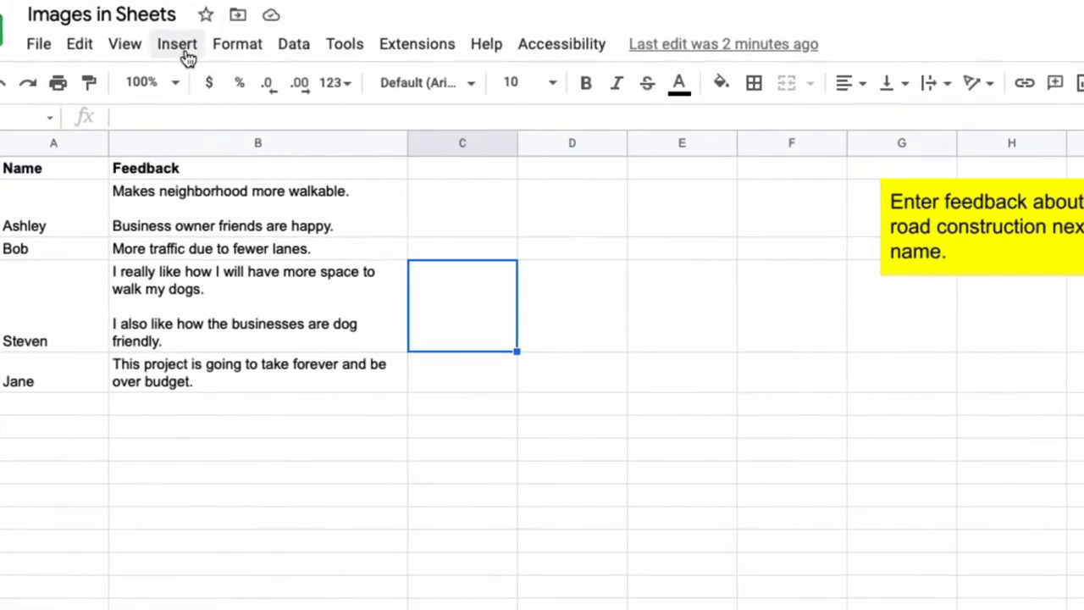
click(177, 44)
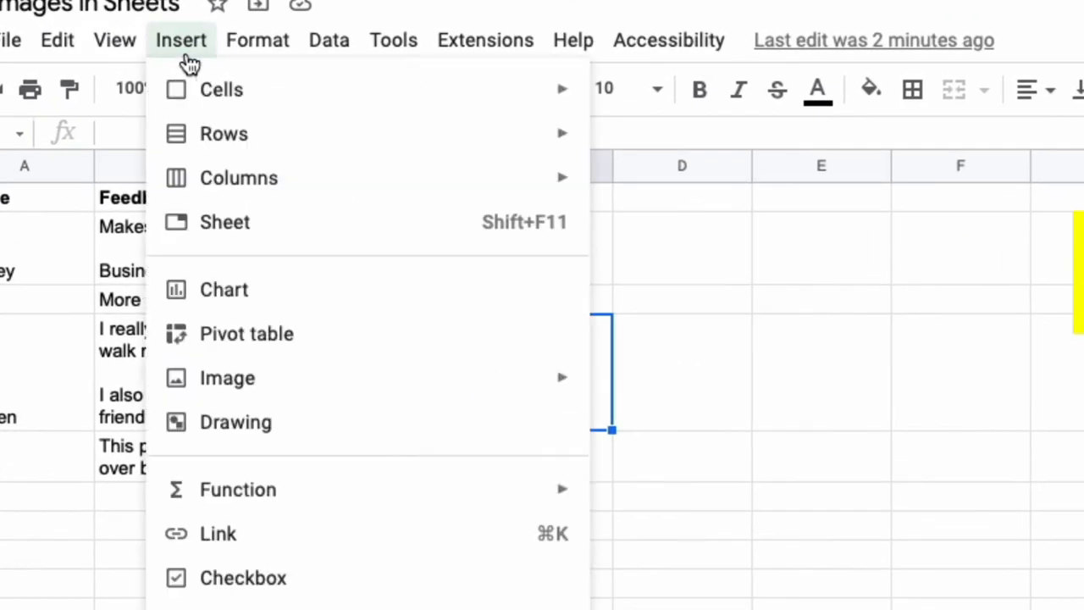
mouse_move(227, 377)
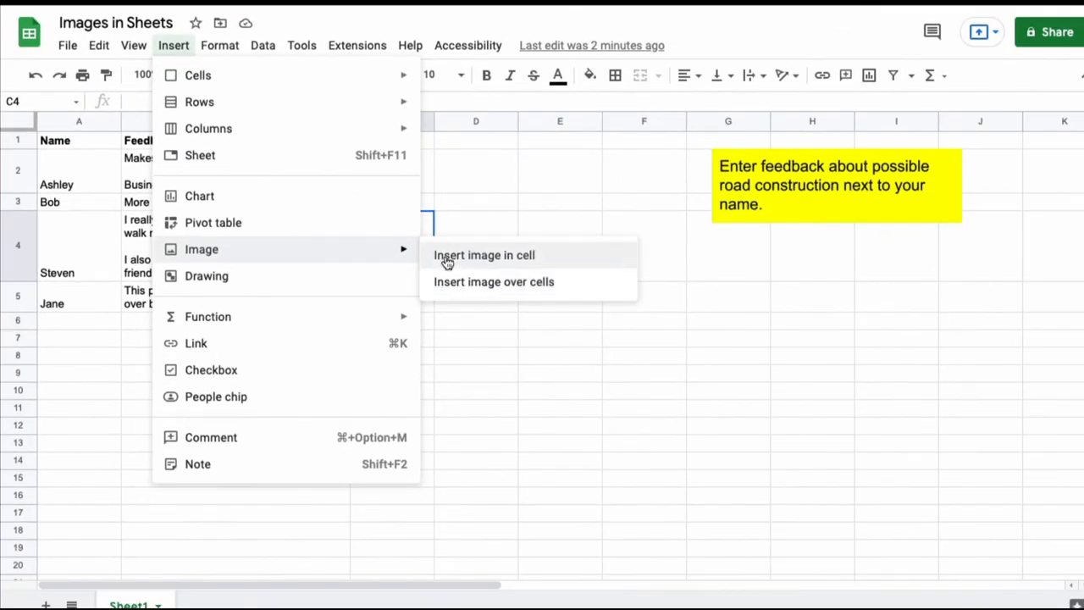
mouse_move(485, 254)
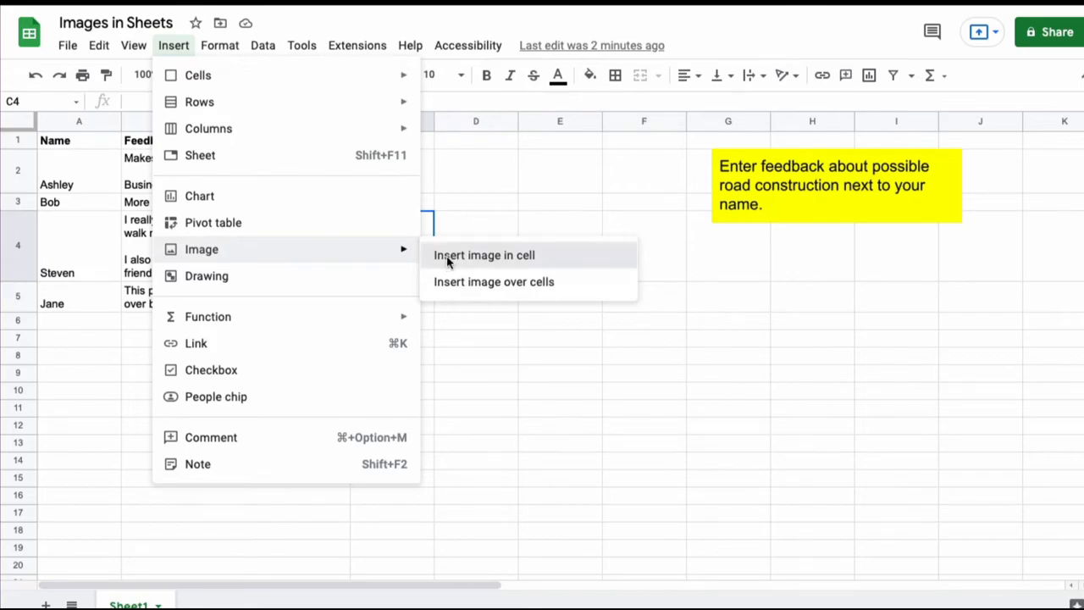
Insert the cyclist photo inside cell C4 beside Steven's feedback
click(485, 254)
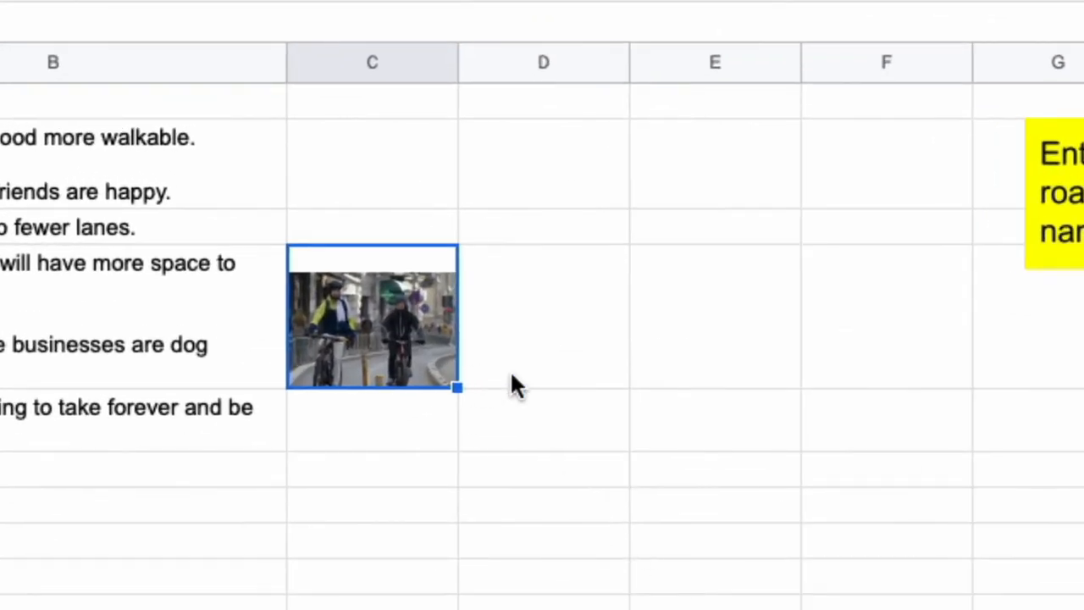
mouse_move(356, 314)
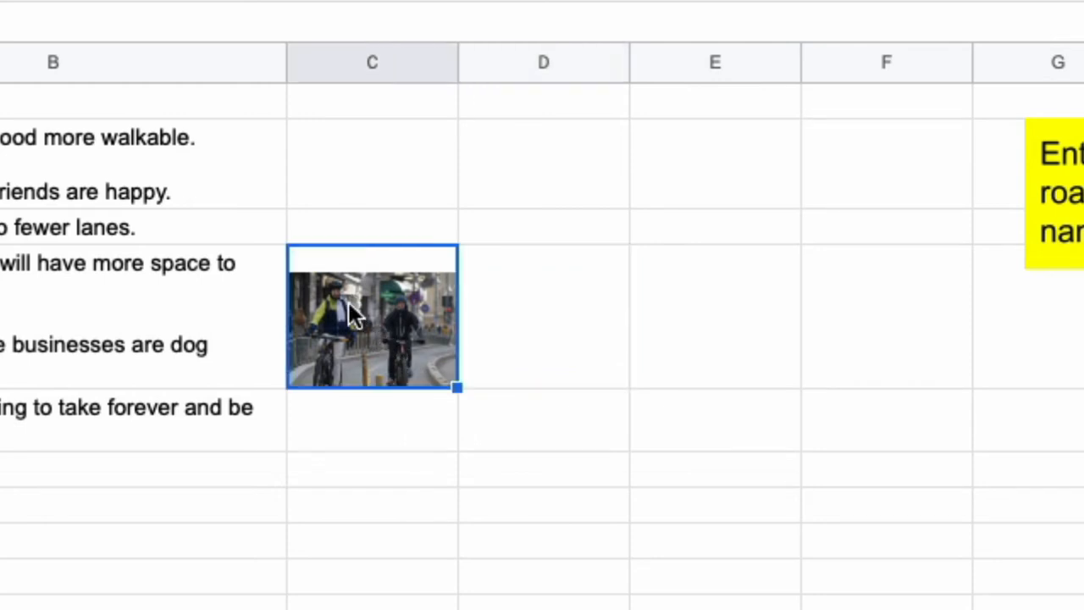
mouse_move(376, 342)
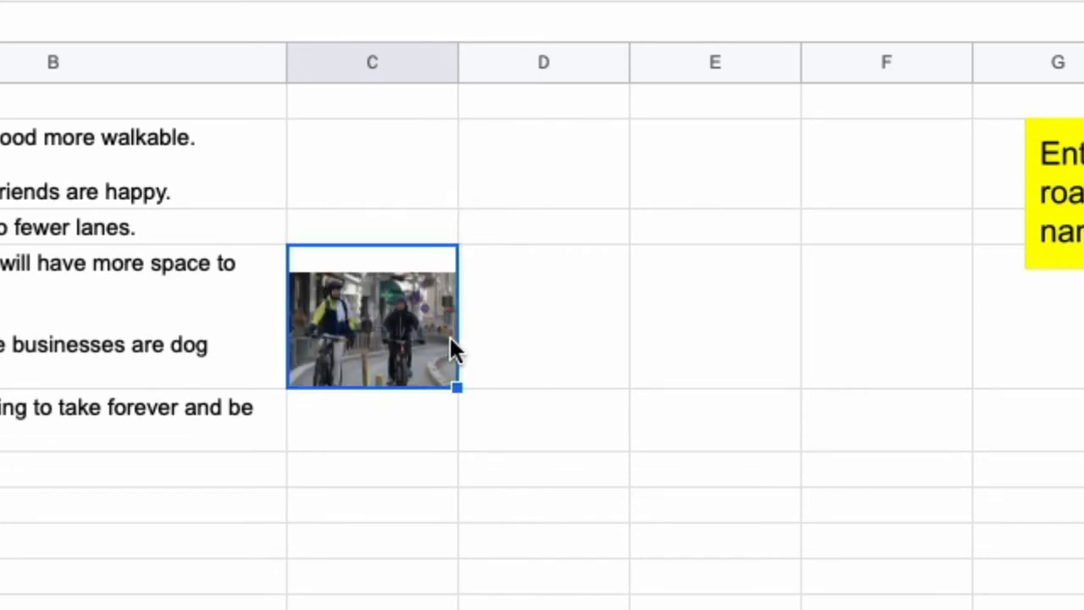
mouse_move(415, 331)
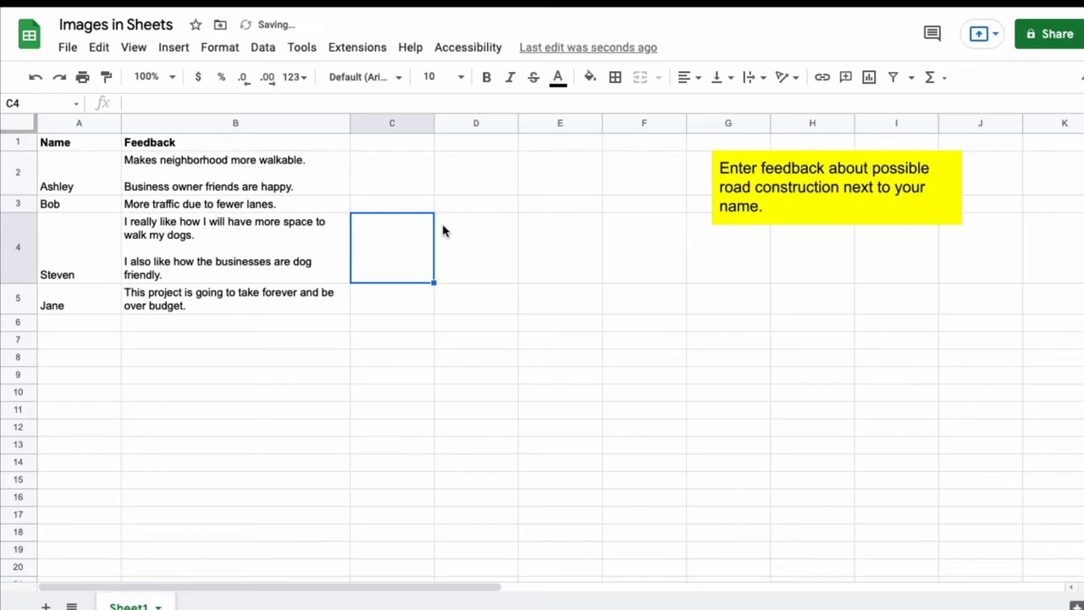
Select cell D4 and show the Insert menu's Image choices again
click(475, 245)
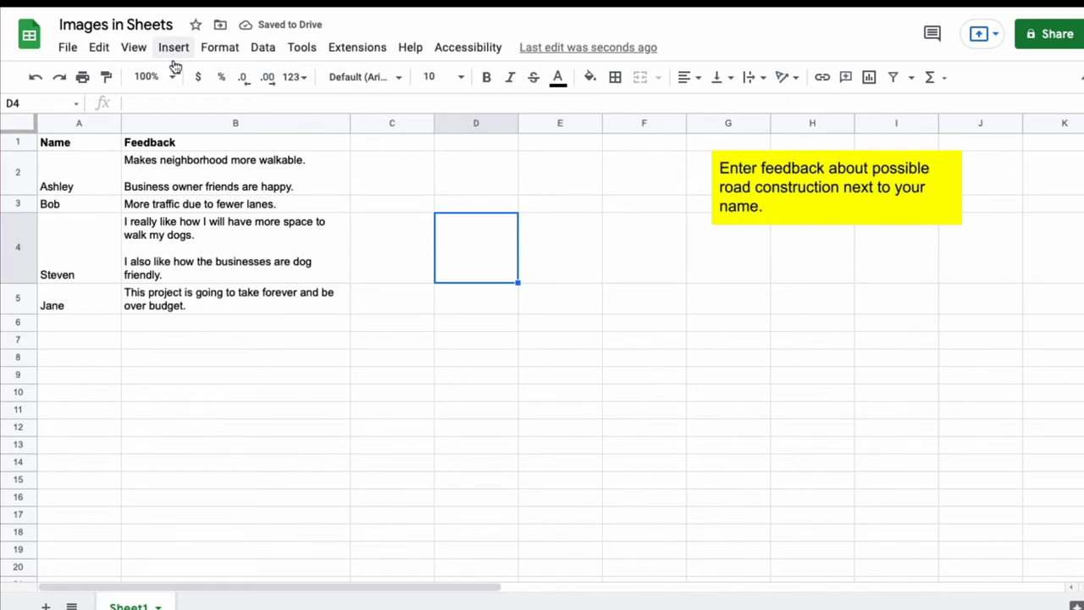
click(173, 47)
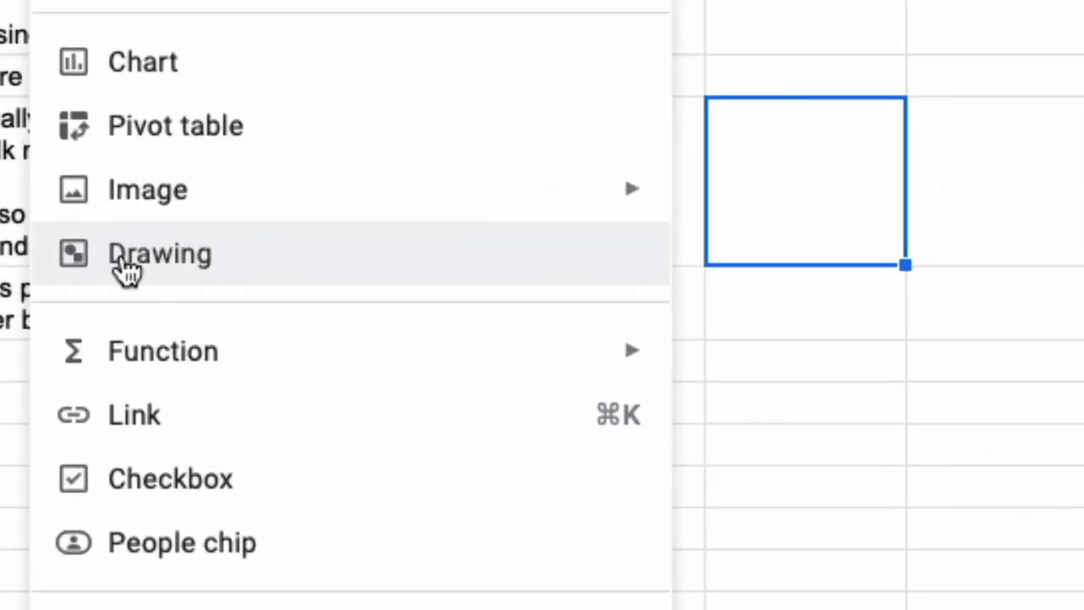
mouse_move(147, 190)
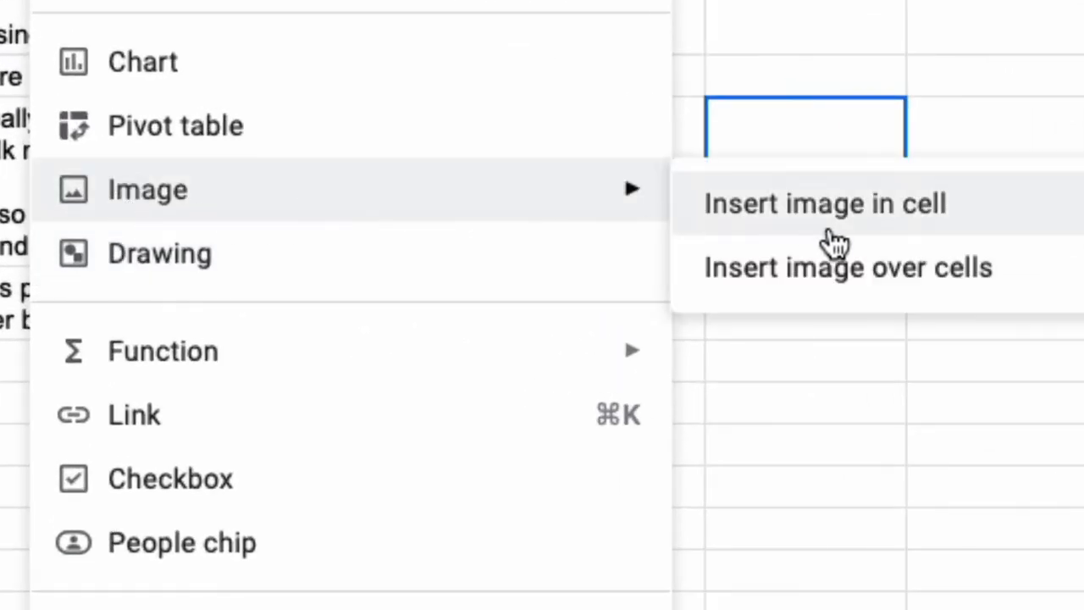
Upload the cyclist photo as an image over cells and move it left over the Feedback column
click(824, 204)
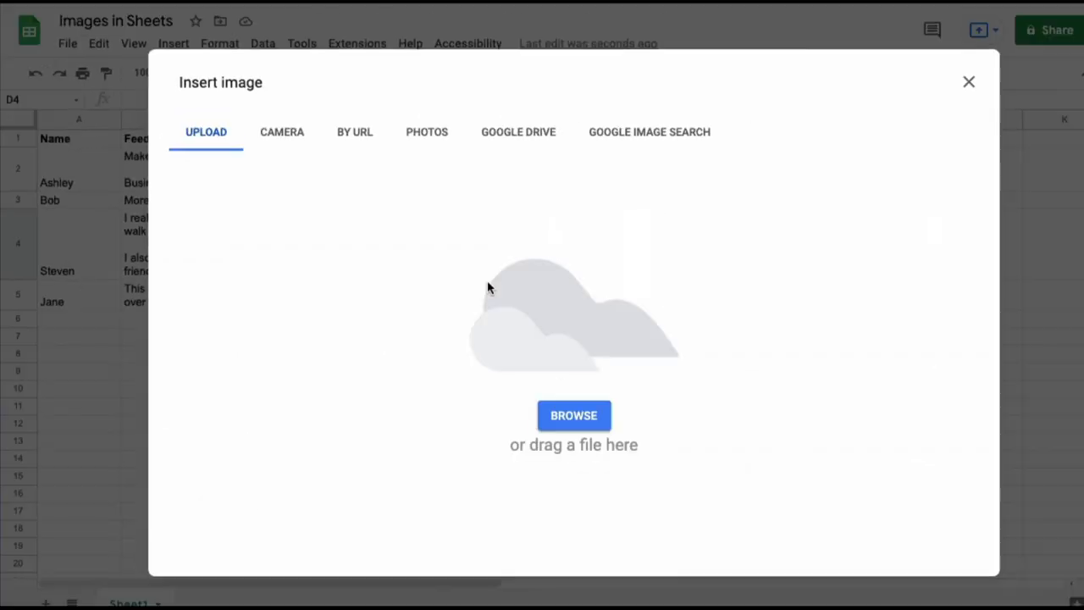
mouse_move(440, 389)
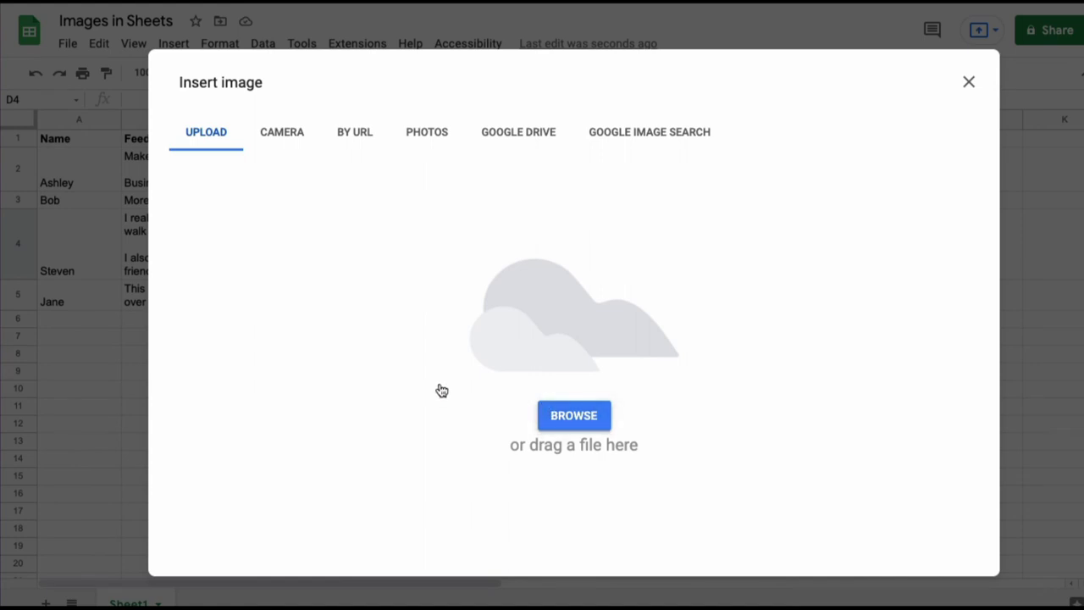
drag(441, 390, 488, 318)
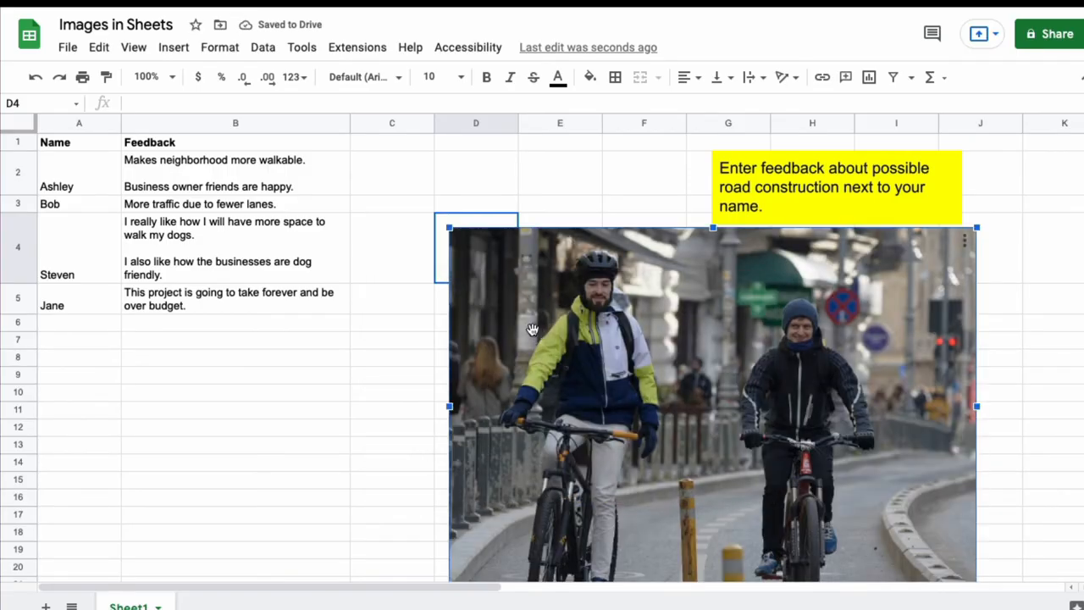
drag(976, 407, 841, 566)
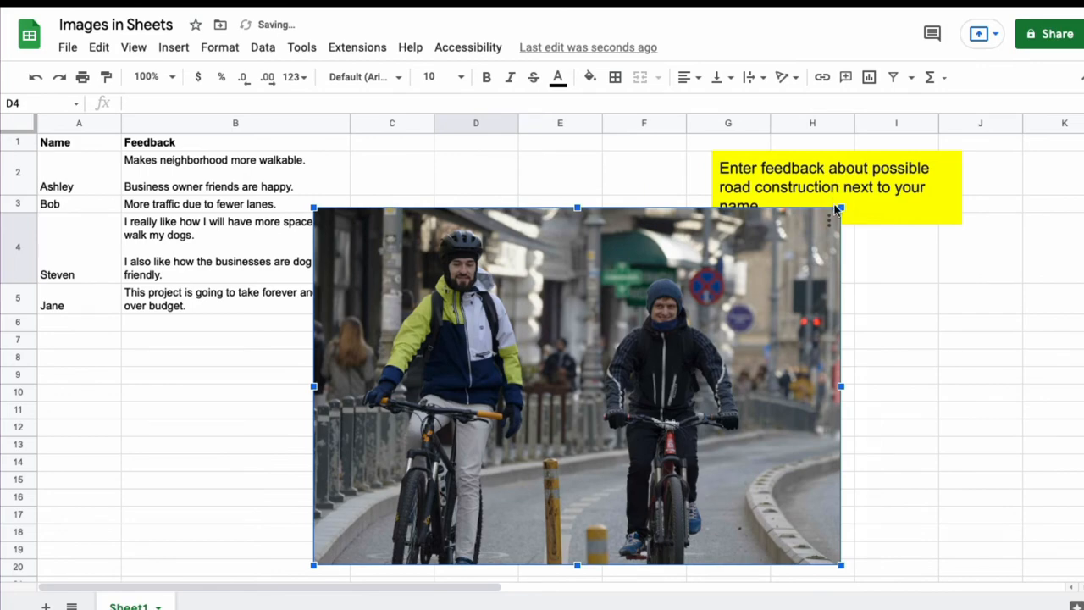